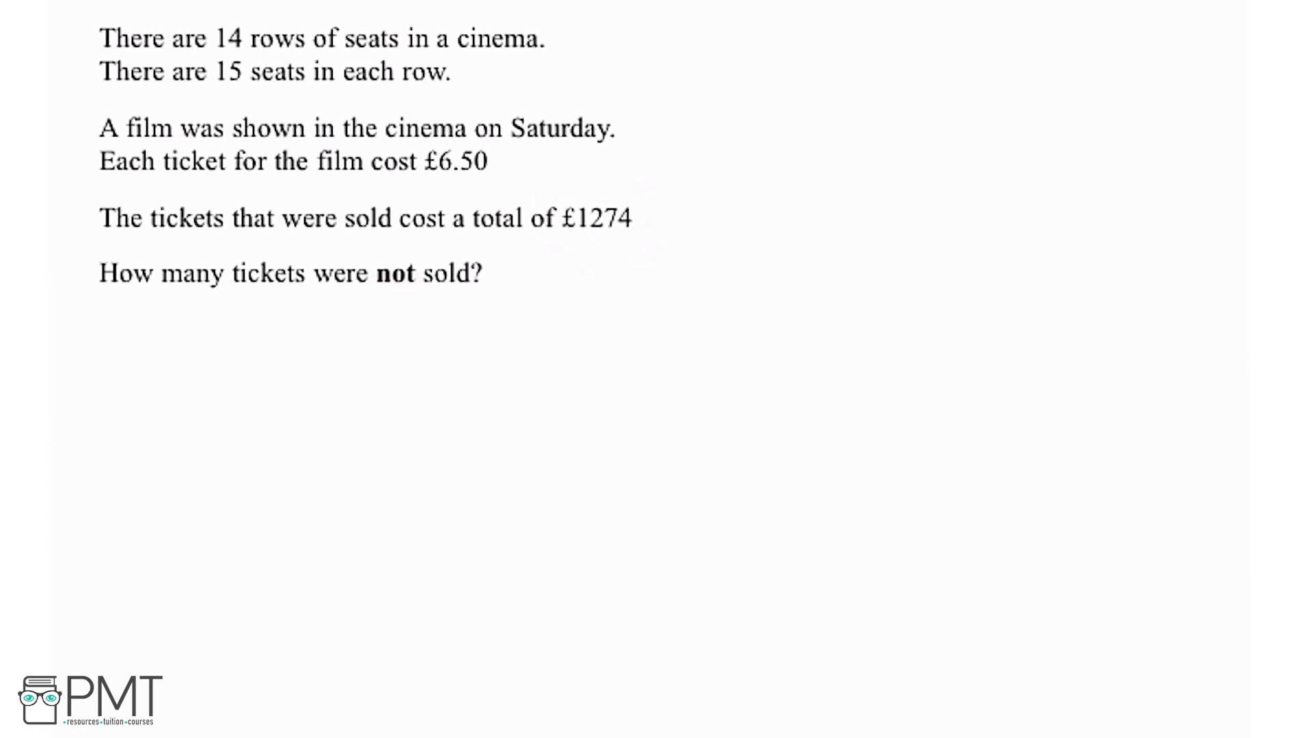
Highlight the 14 rows and 15 seats sentences in yellow and start the working with 14.
drag(100, 38, 544, 38)
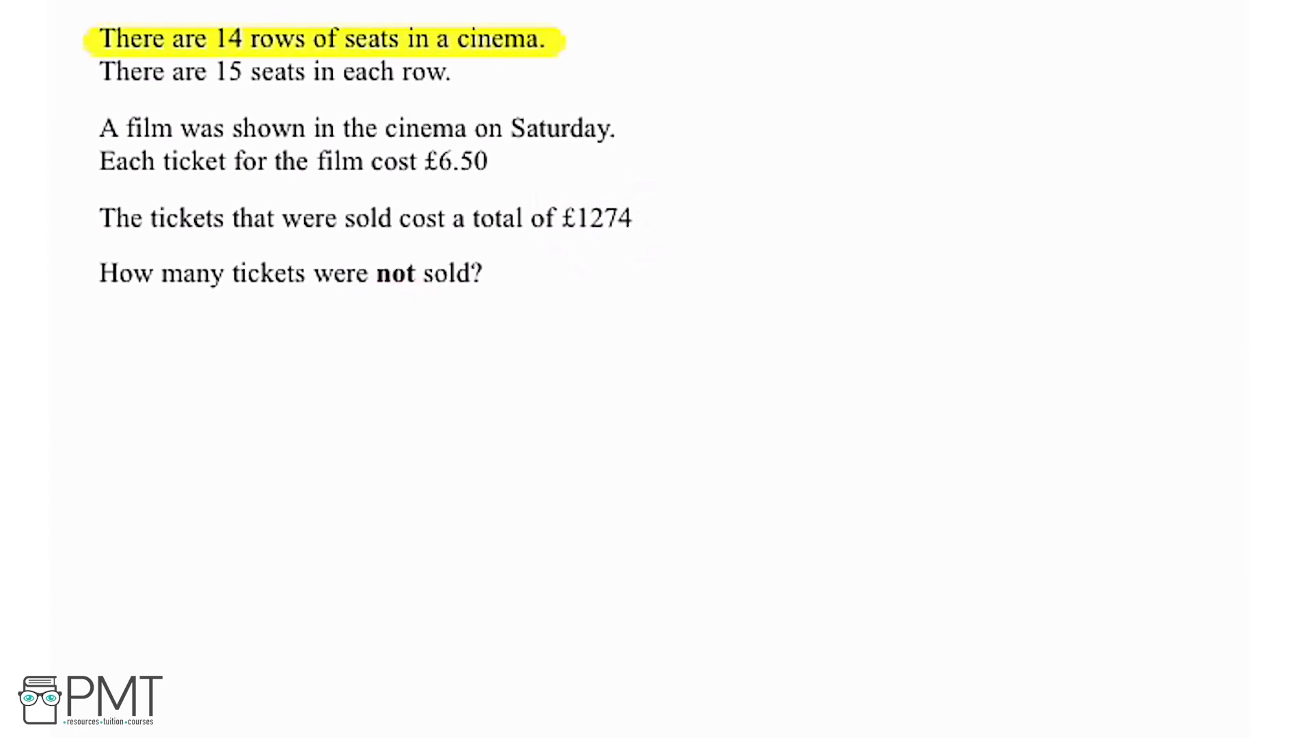
drag(99, 71, 452, 71)
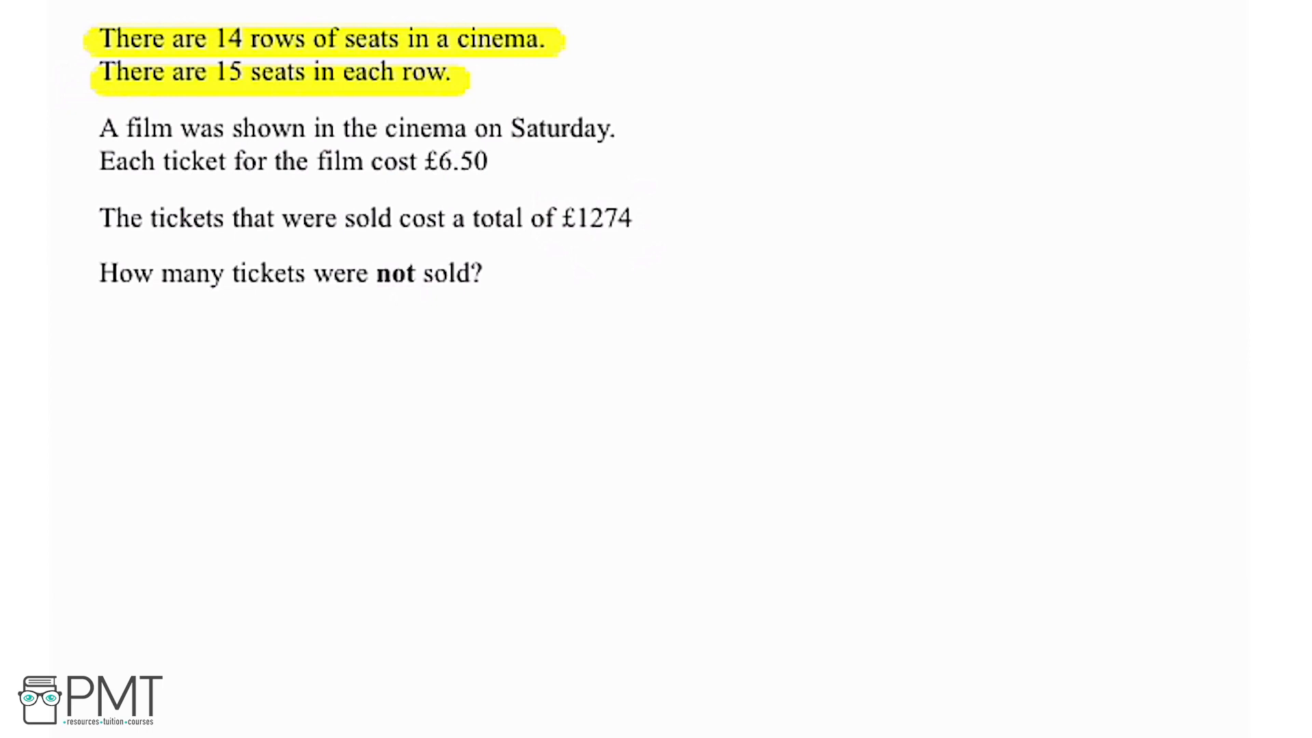
text(14)
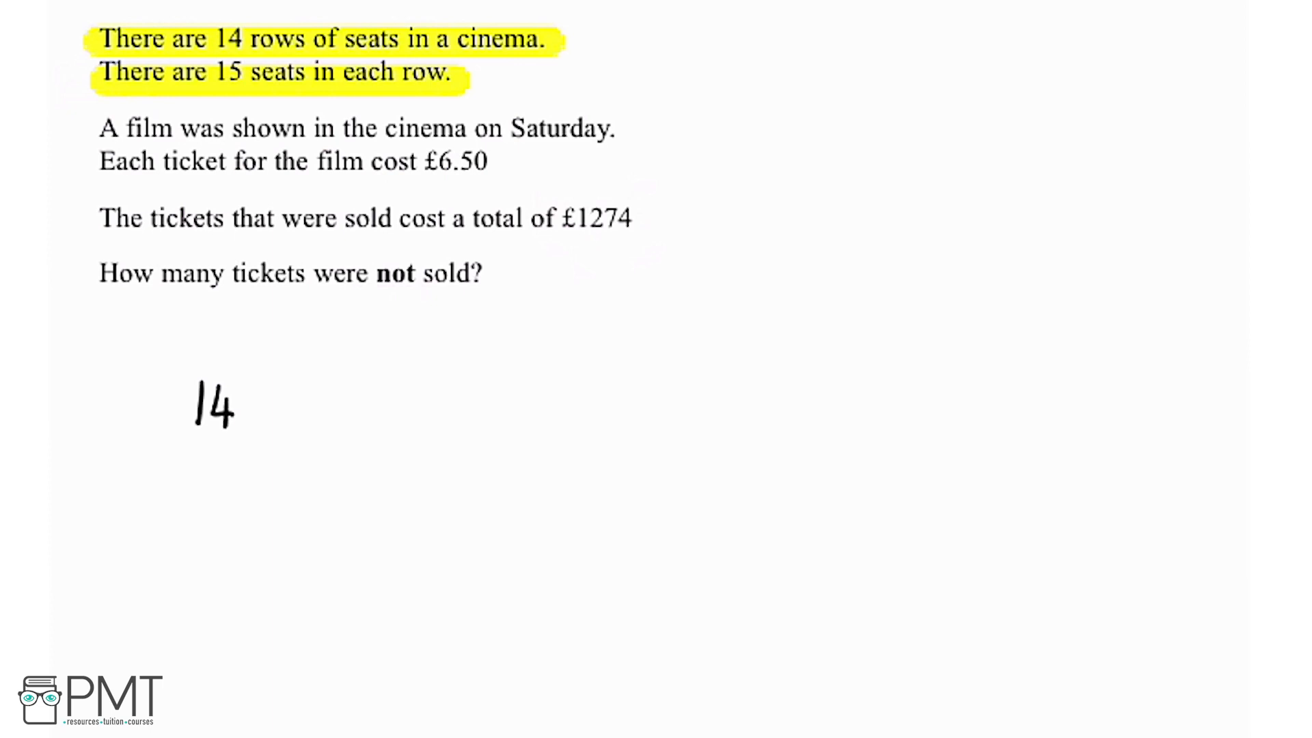
Write the first working line 14 x 15 = 210 seats in cinema.
text(x)
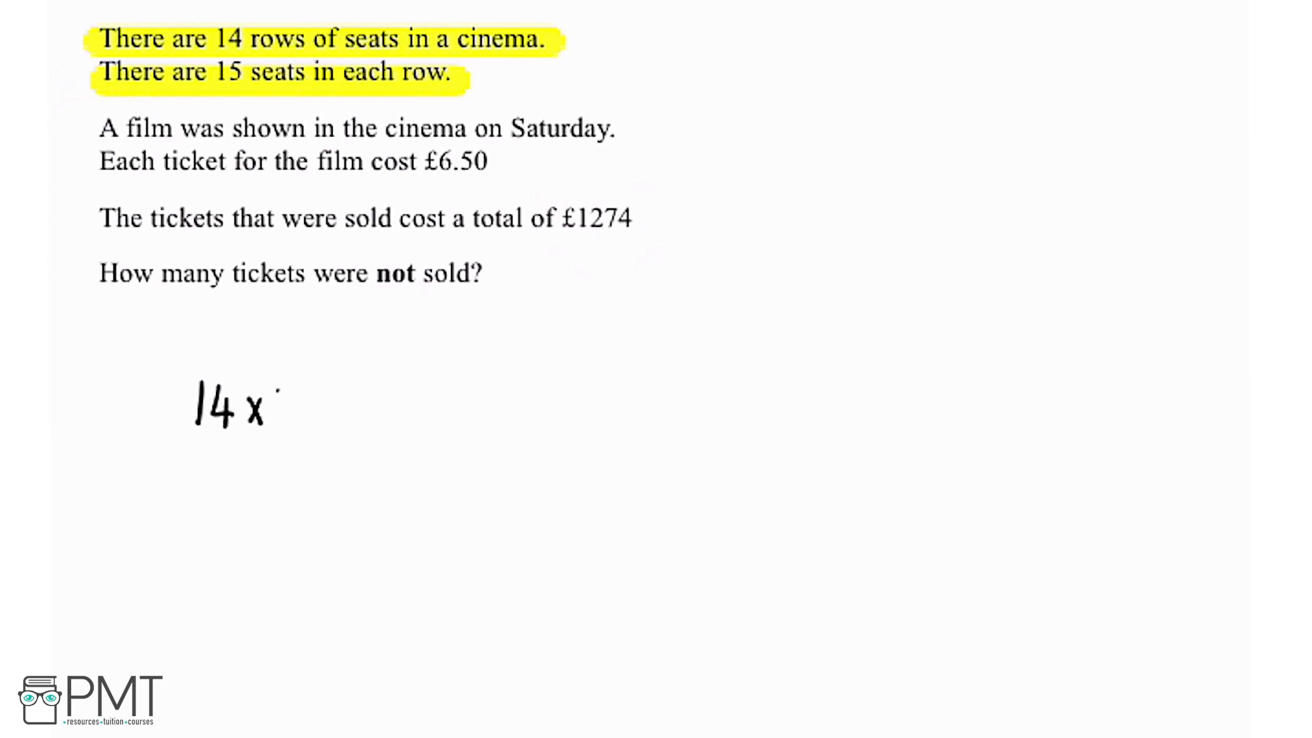
text(15 = 2)
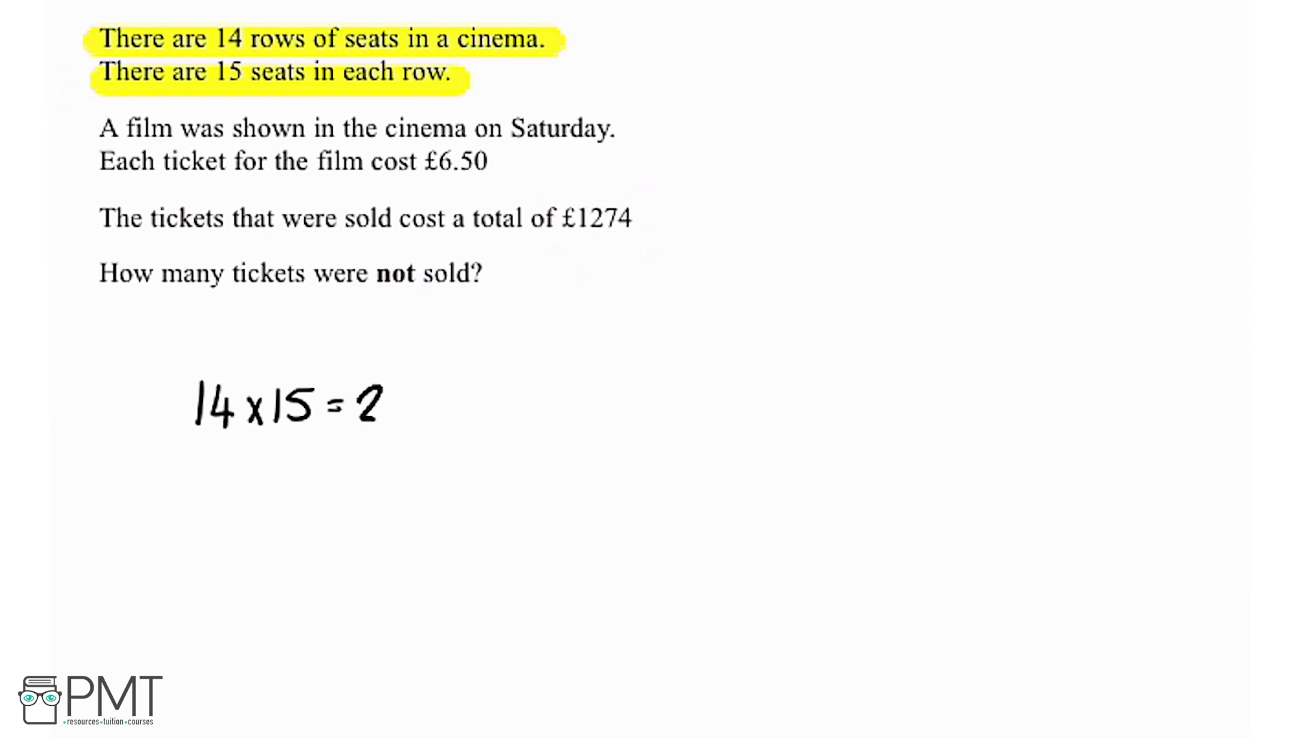
text(210 Seats in cinema)
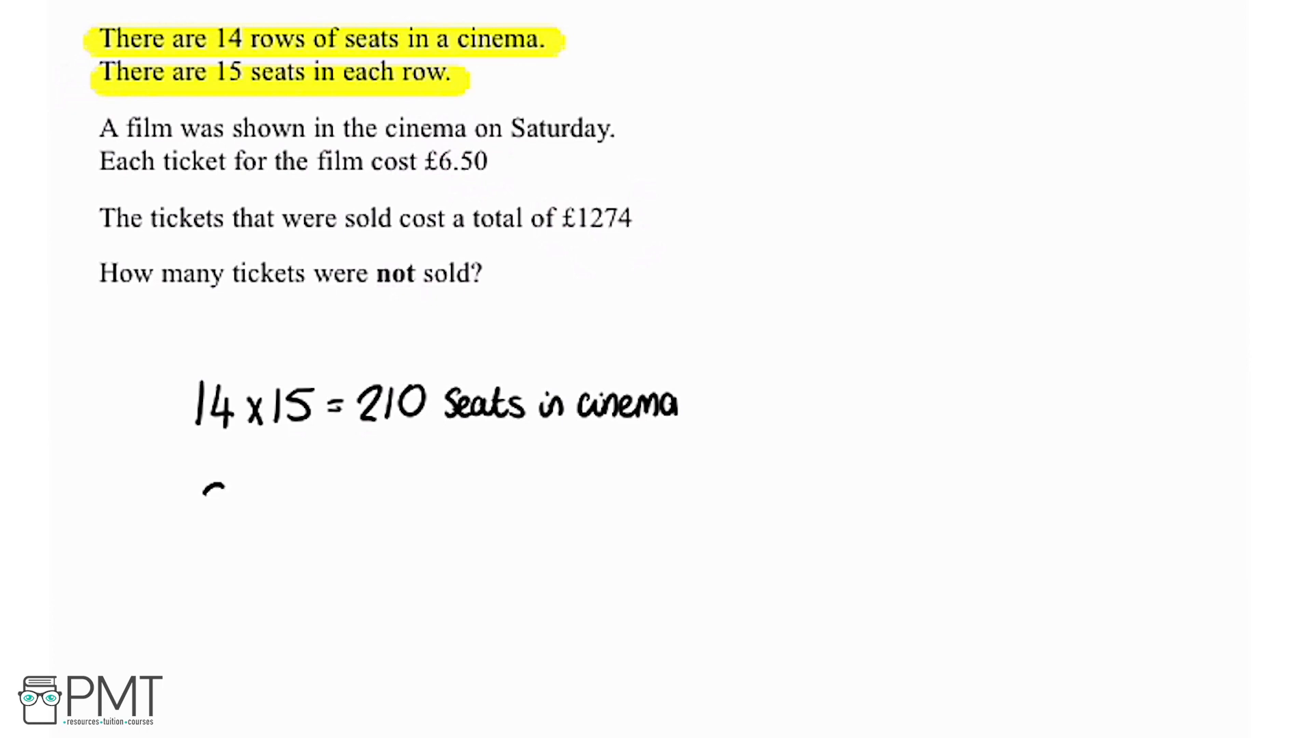
Write the second working line 210 x 6.50 = £1365.
text(210 x)
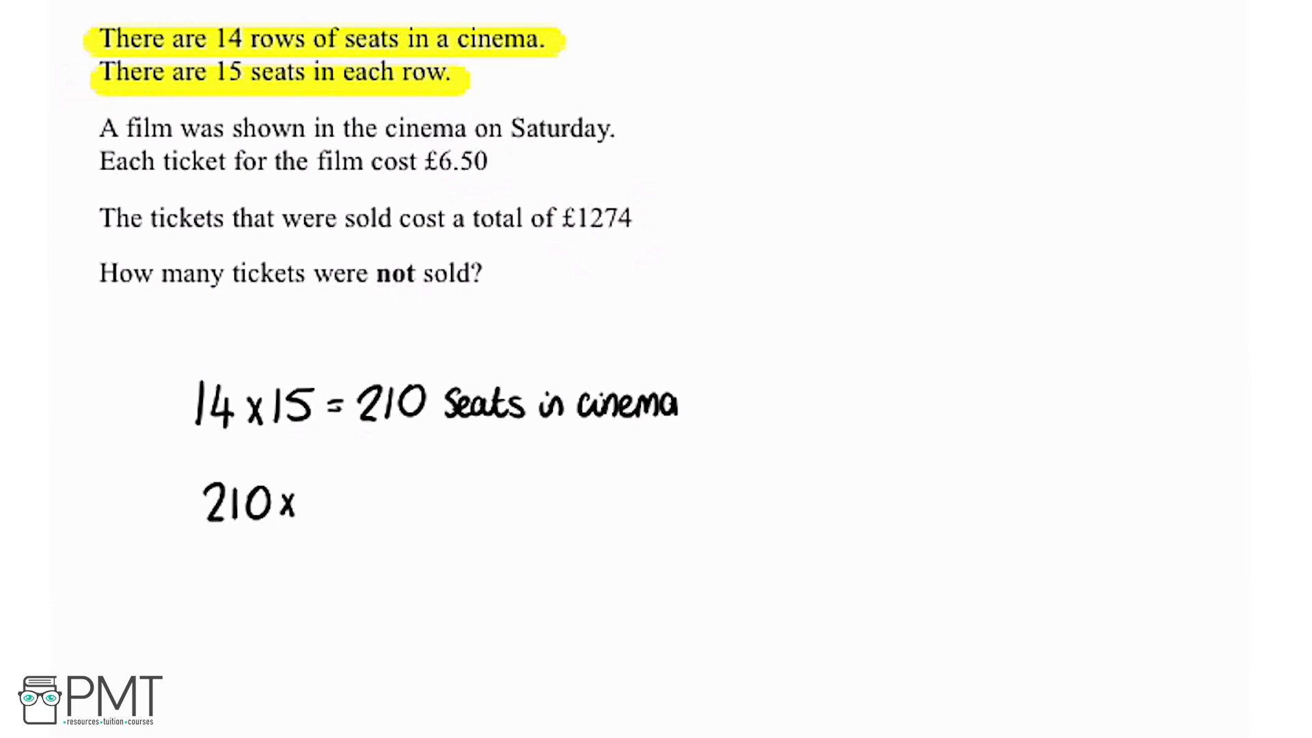
text(6.50 = £)
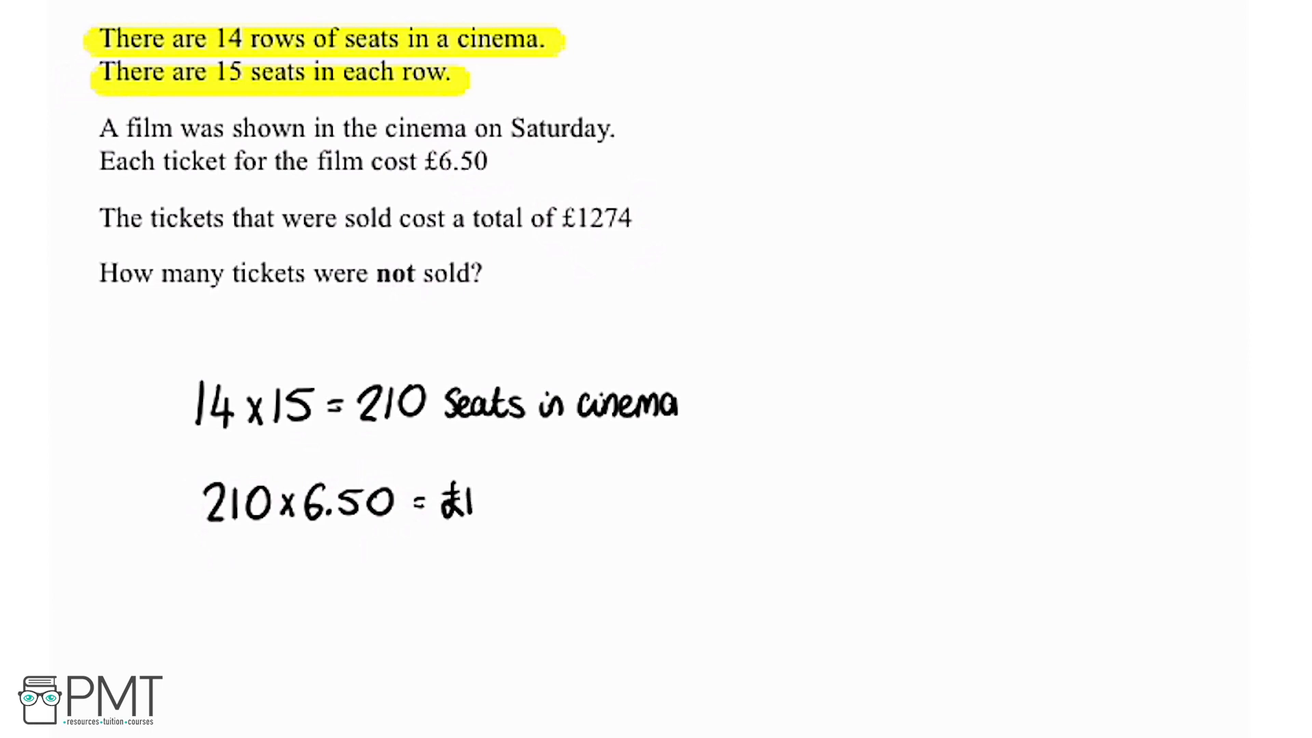
text(1365)
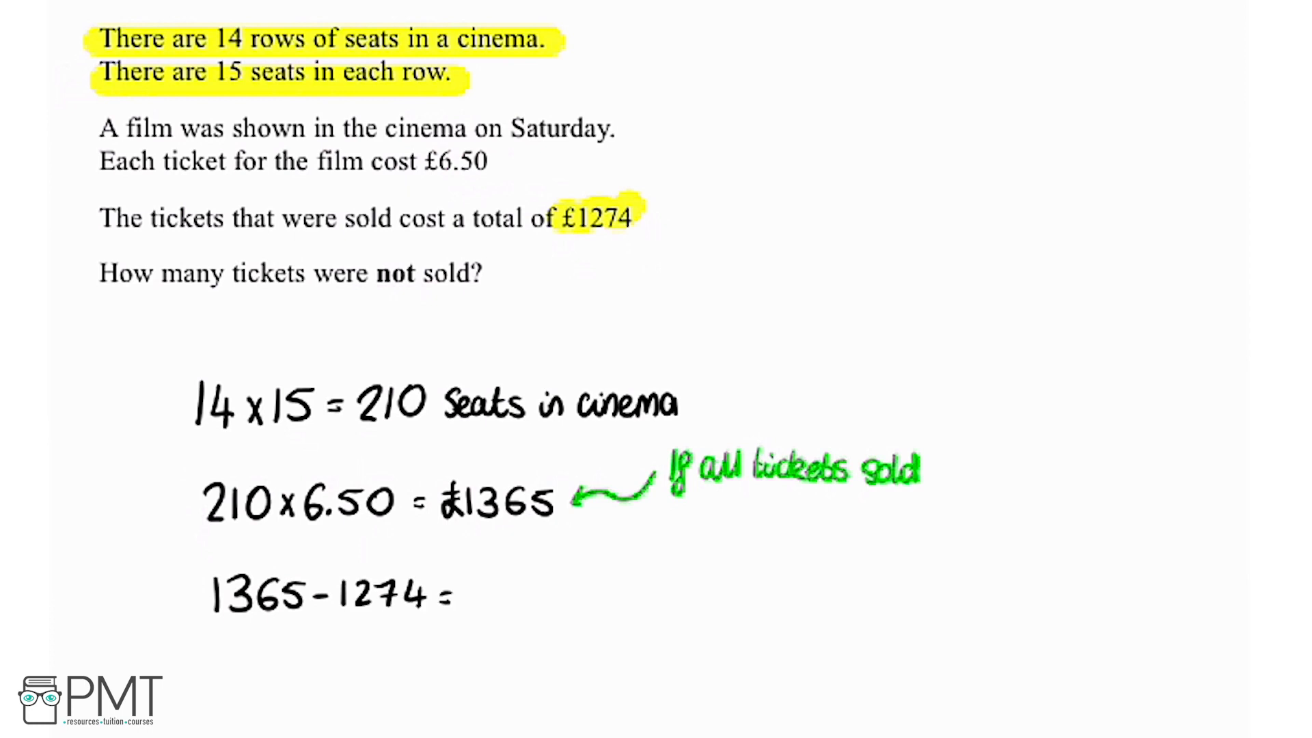
Write the £91 result of 1365 − 1274 and finish the green note explaining the difference.
text(£91)
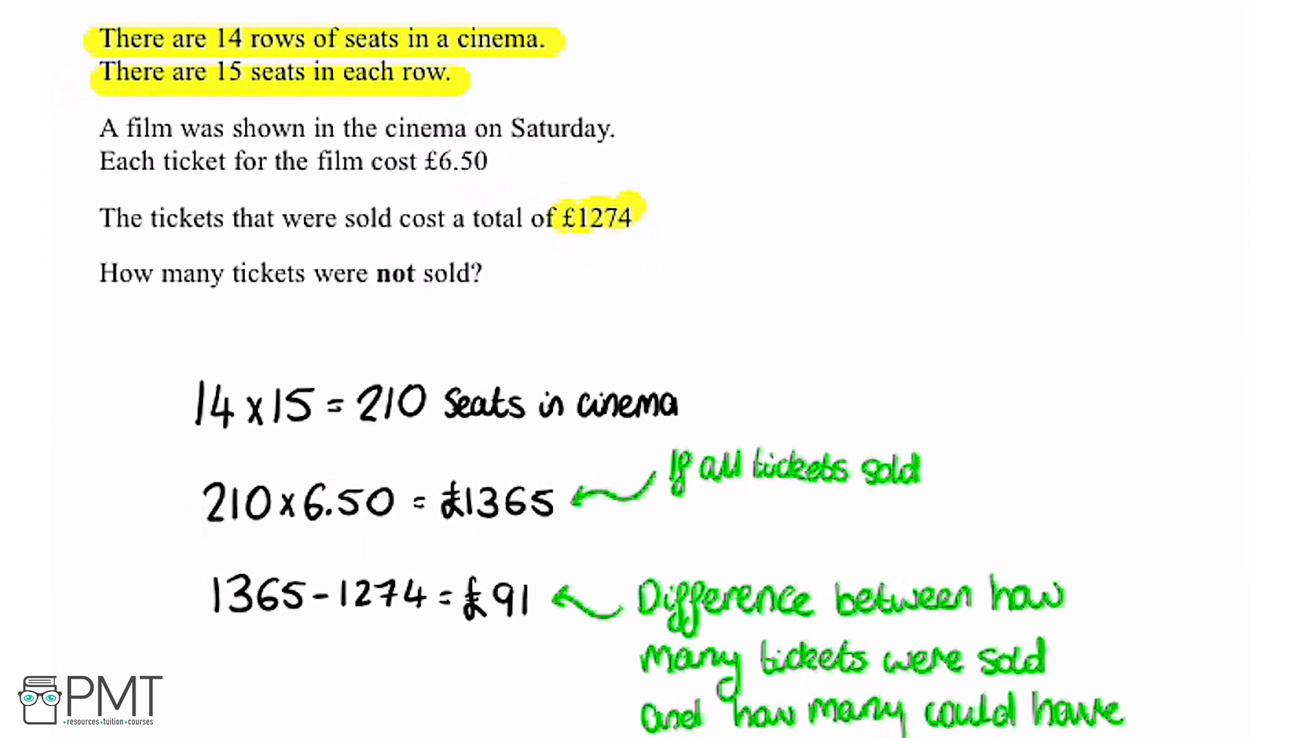
drag(101, 273, 493, 272)
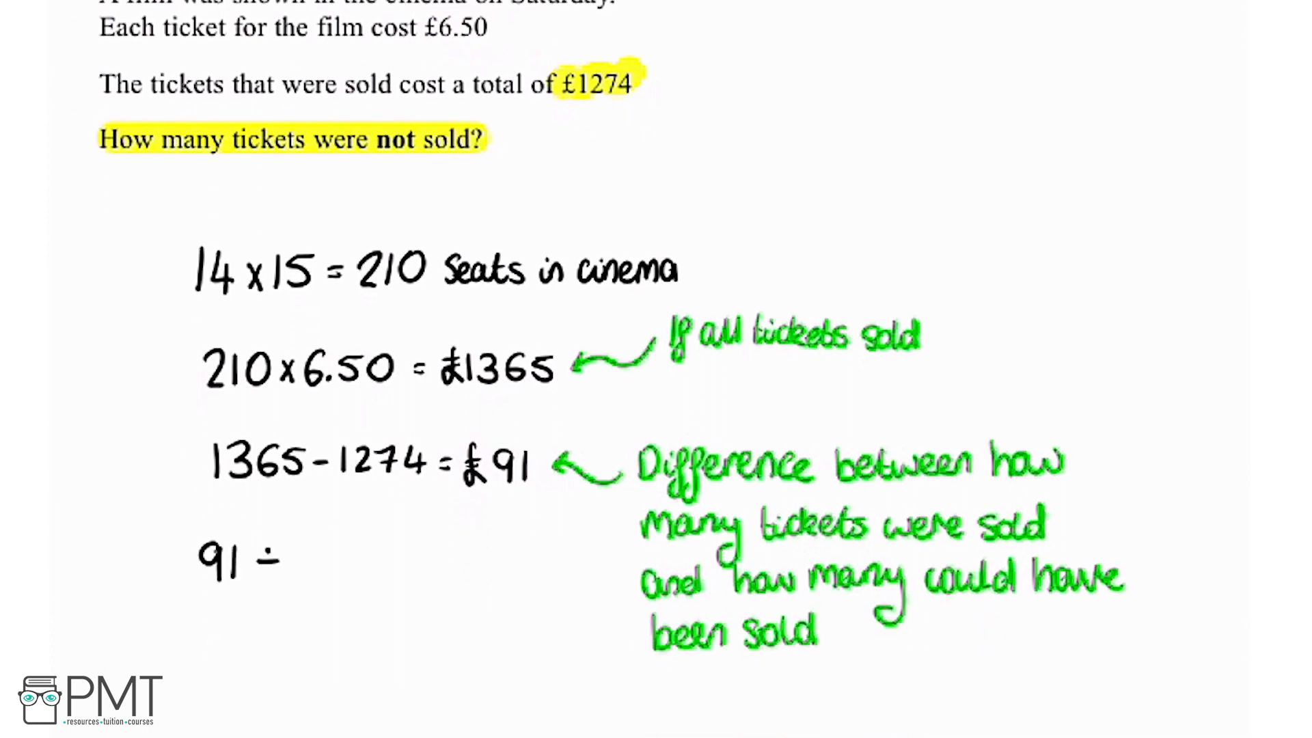
Write 6.50 in the division line 91 ÷ 6.50 = 14 tickets.
text(6.50 =)
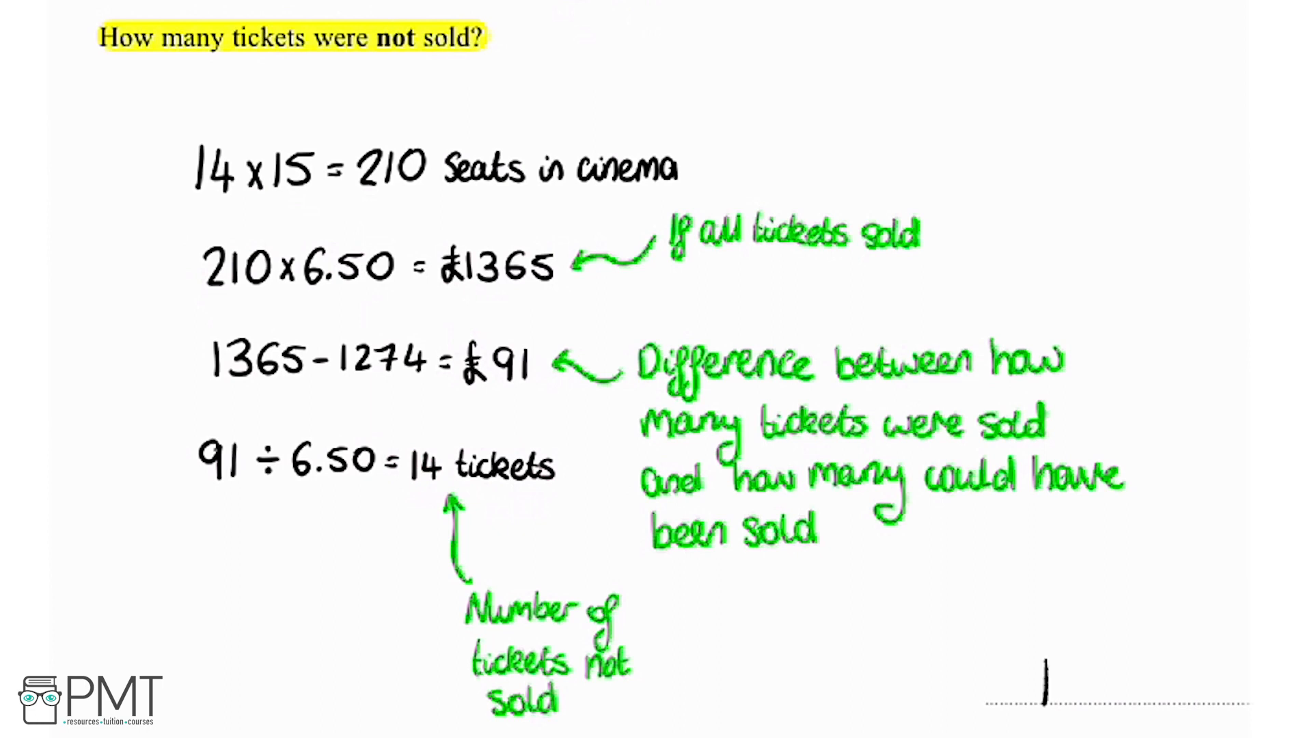
Write 14 tickets on the answer line and add a red mark circle beside it.
text(14 tickets)
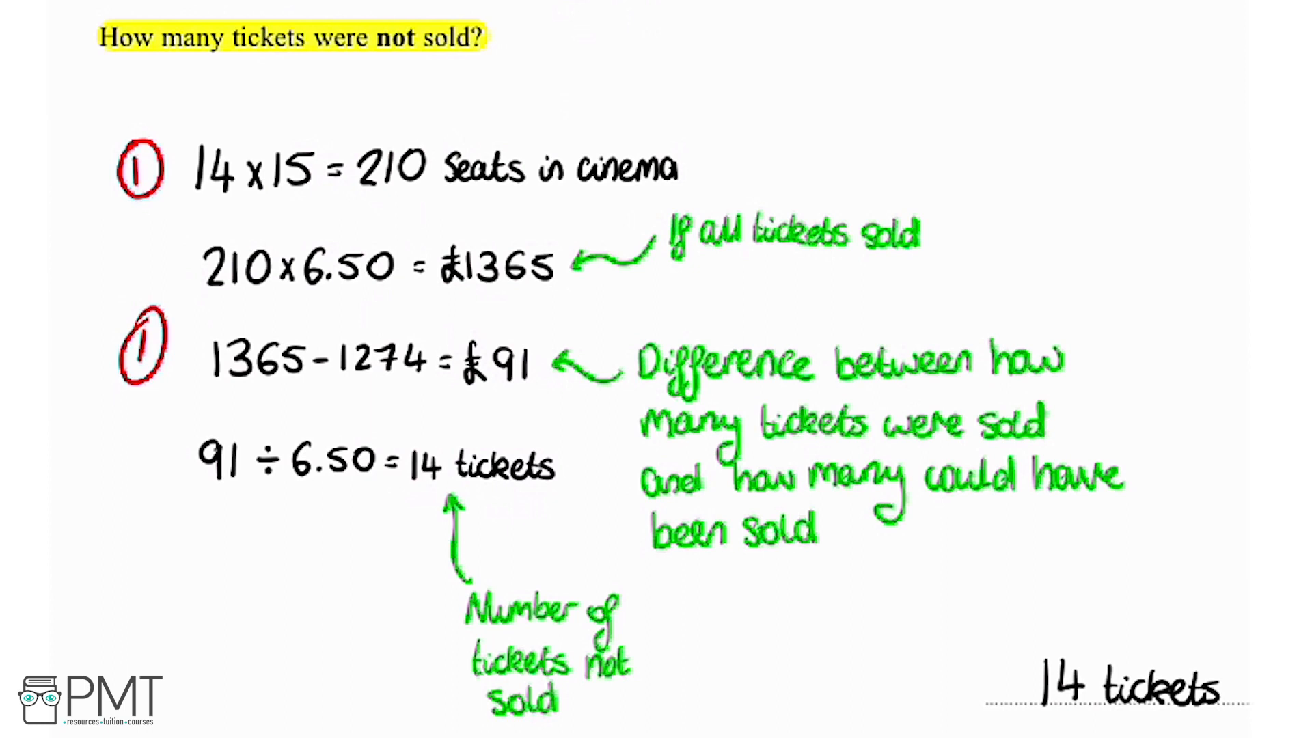
click(1018, 626)
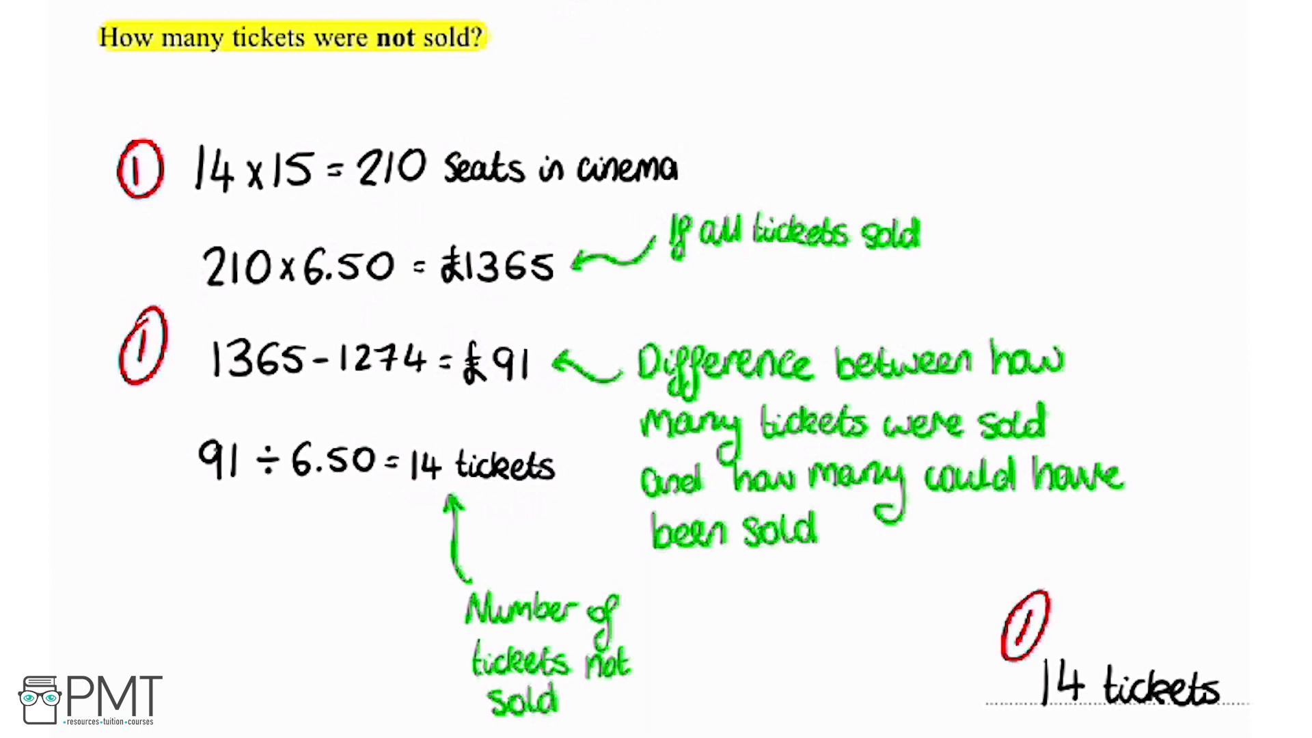